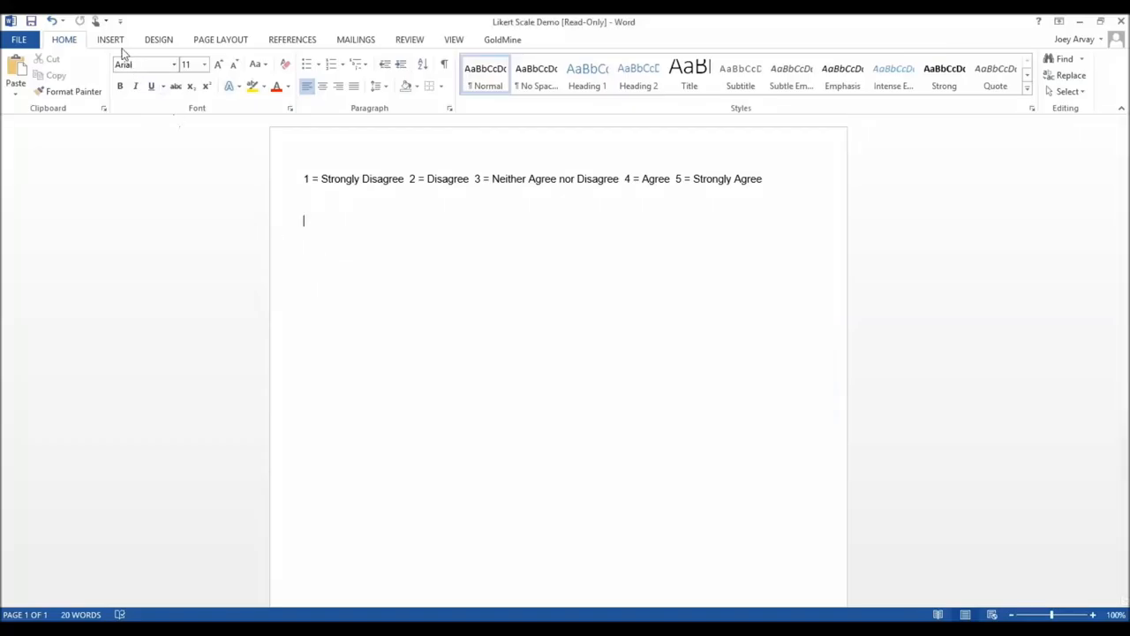
Step: Insert a 6x6 table below the numbered agreement legend
click(112, 74)
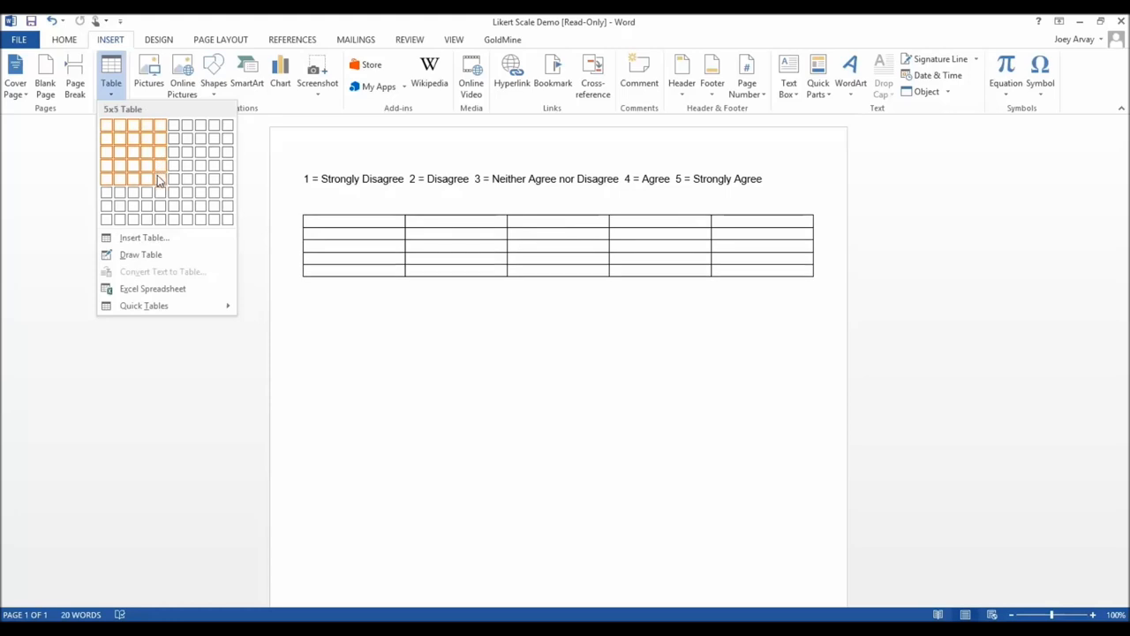
click(159, 181)
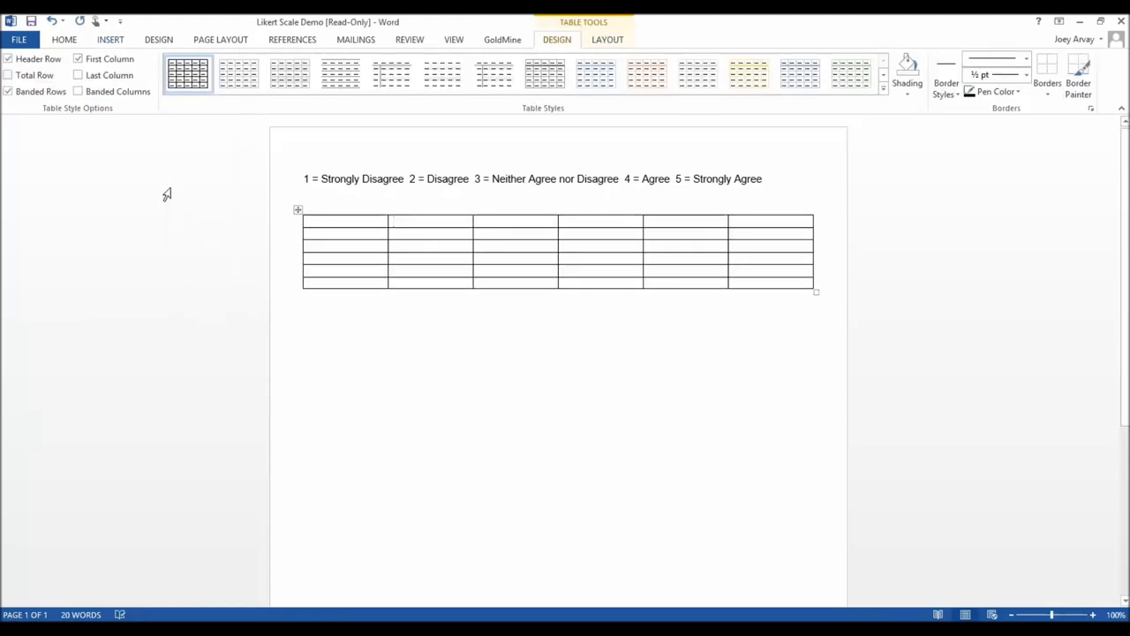
Step: Fill the header row with Strongly Disagree, Disagree, Neither Agree nor Disagree, Agree, Strongly Agree, centred in their cells
text(Strongly Disagree)
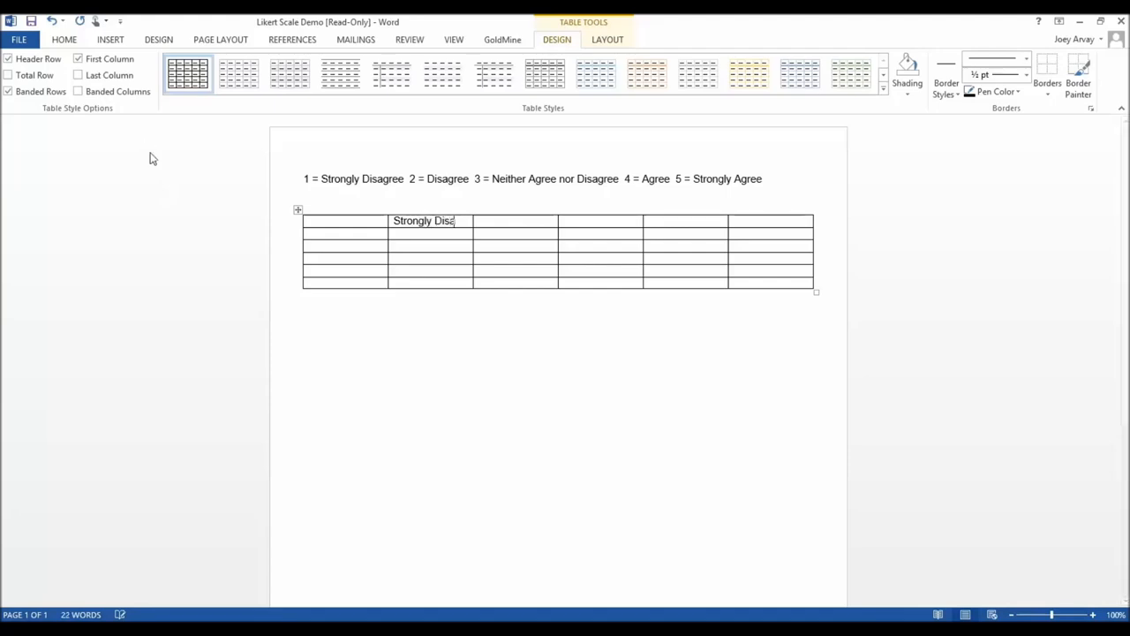
text(Disagree)
click(600, 221)
text(Neither Agre)
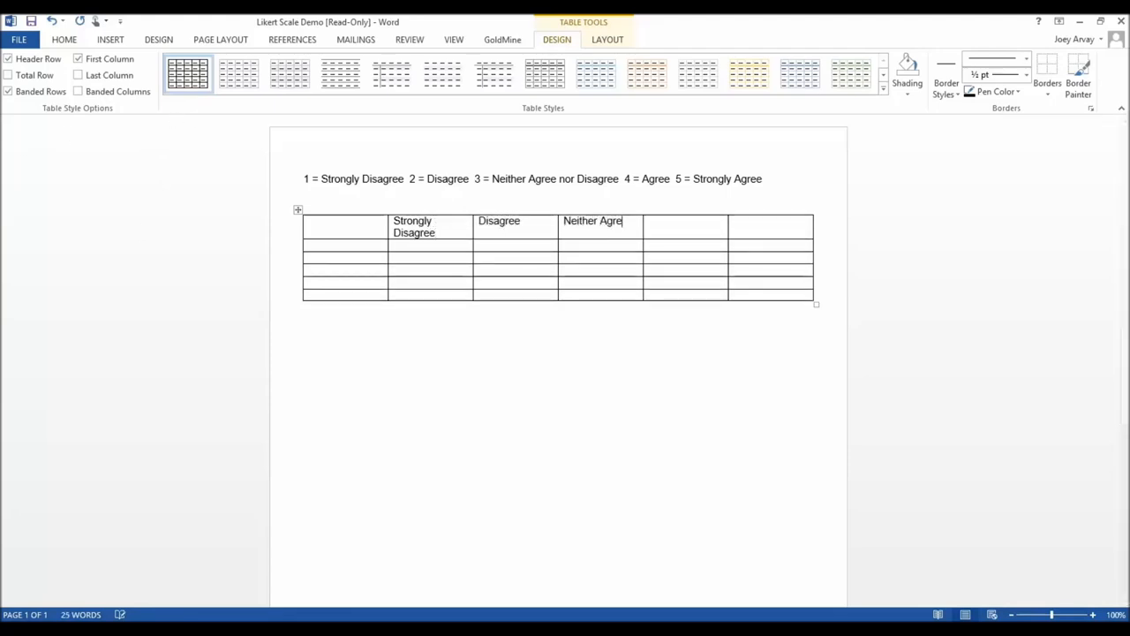
text(nor Di)
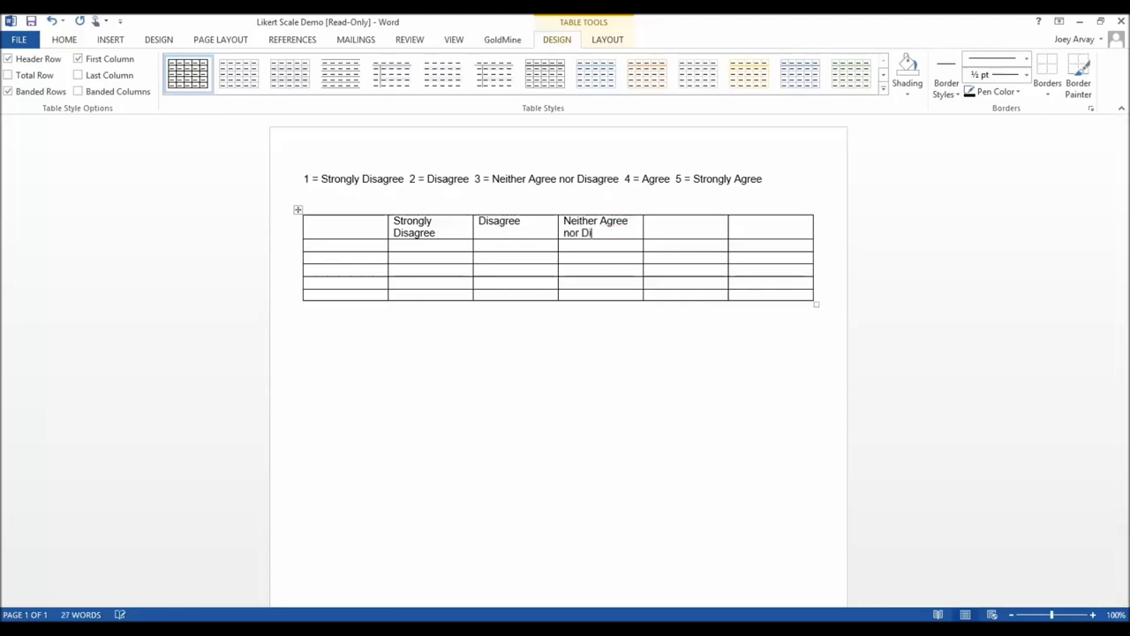
text(Agree)
click(770, 226)
text(Stron)
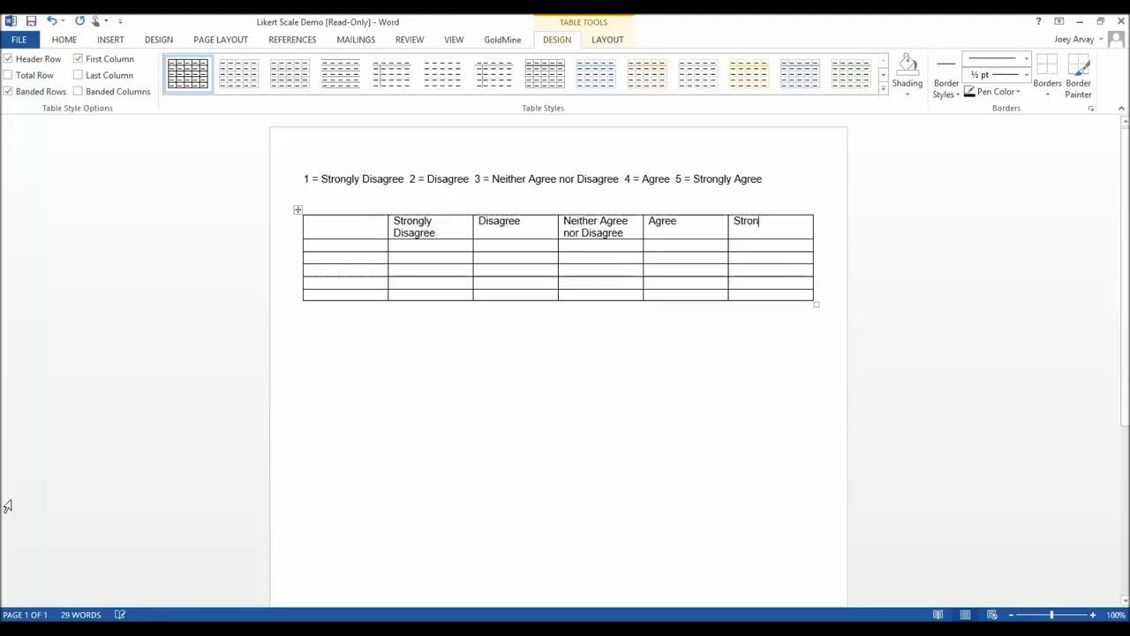
text(gly Agree)
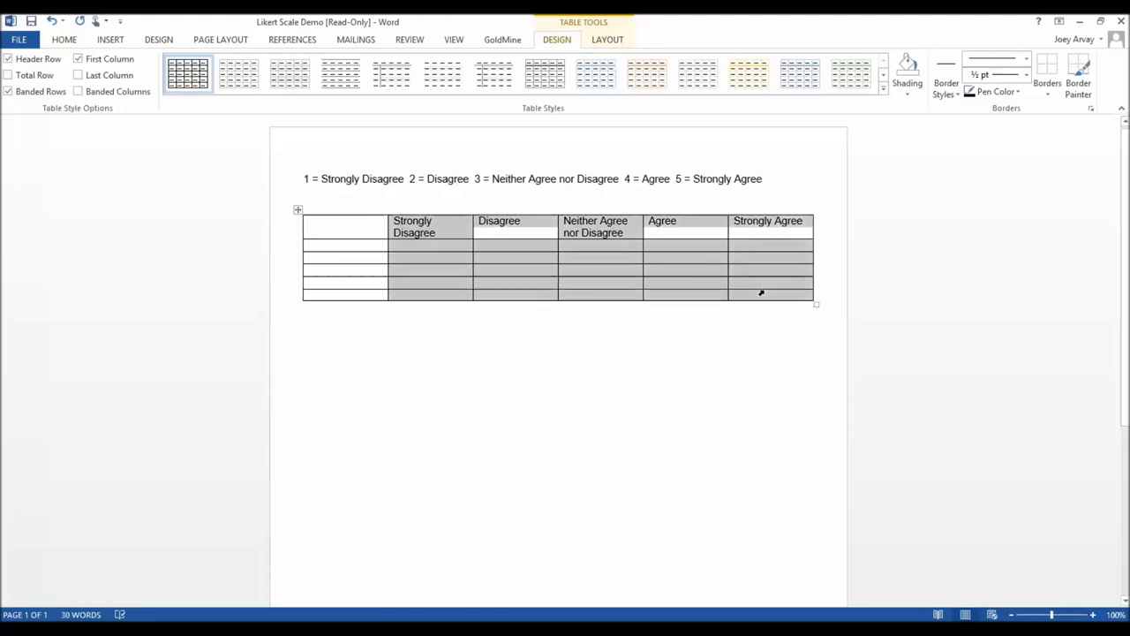
click(608, 39)
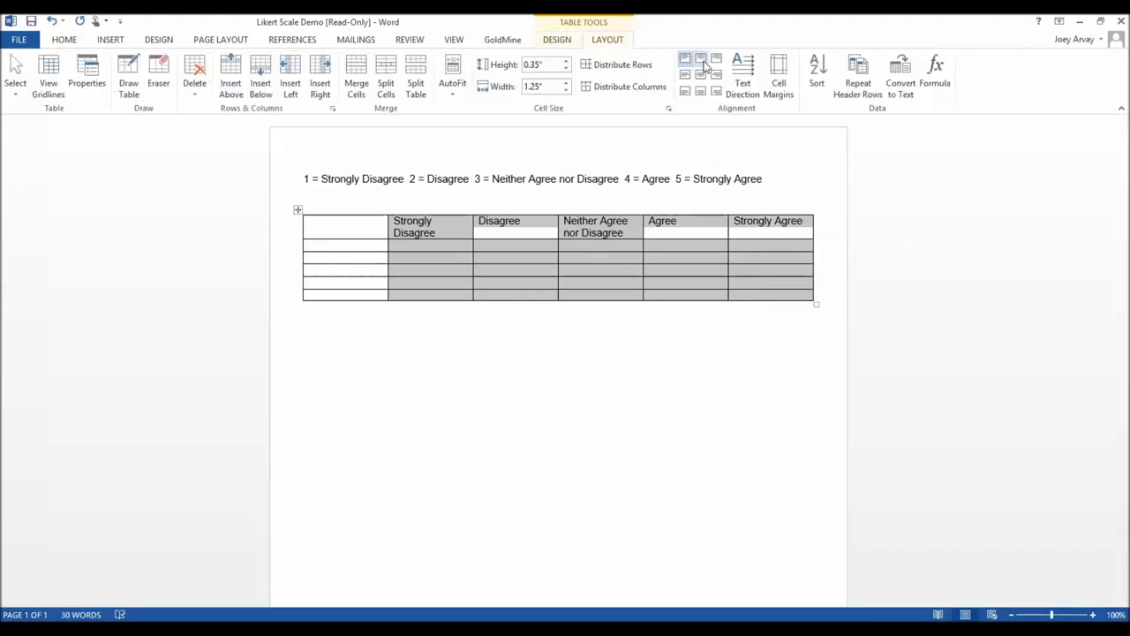
click(703, 61)
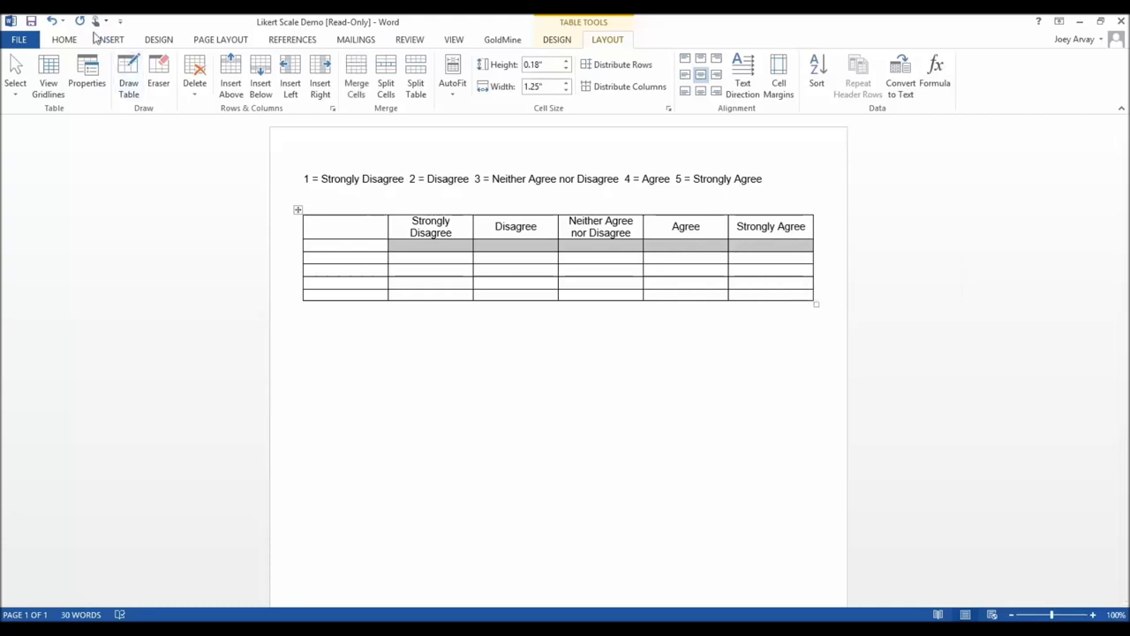
Step: Fill every answer cell with OMR-font bubbles numbered 1 to 5 and begin the first statement
click(173, 63)
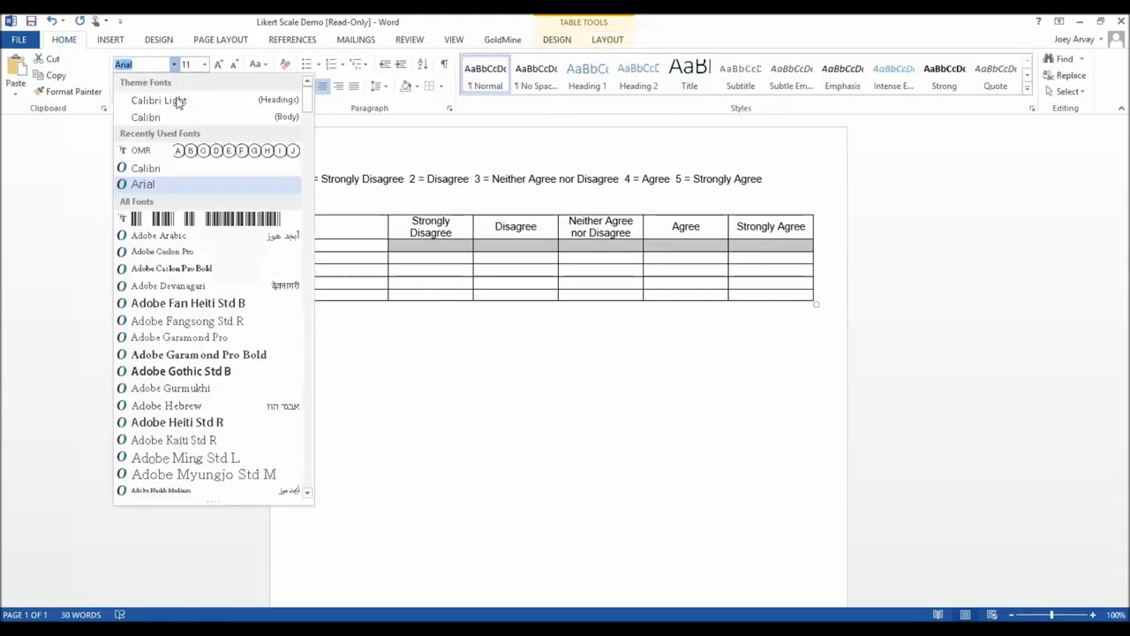
click(141, 148)
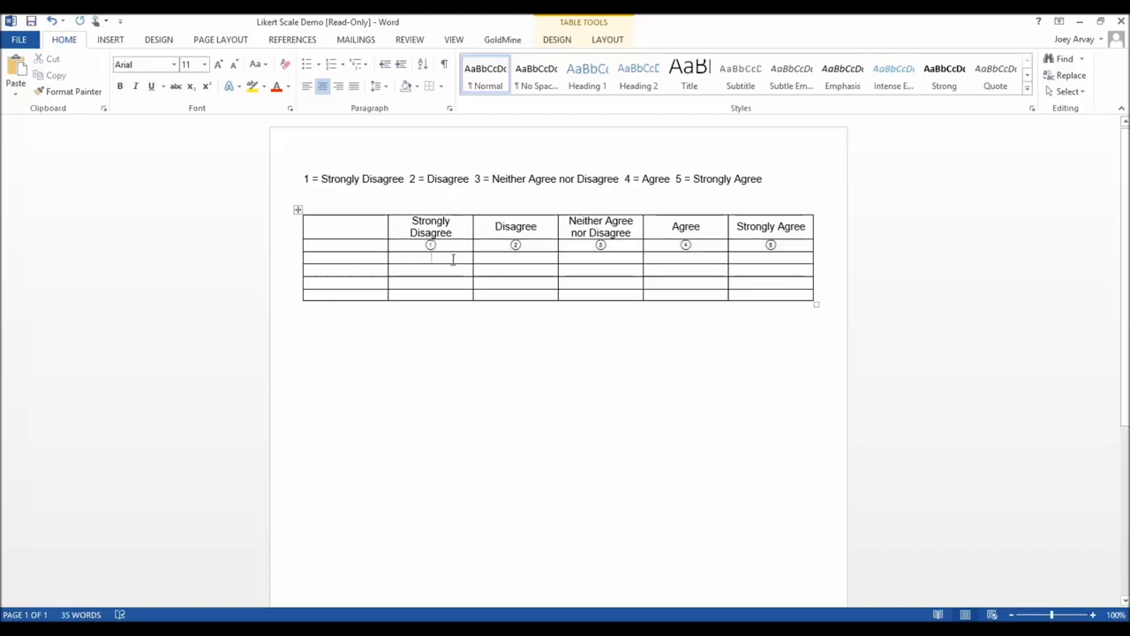
key(ctrl+v)
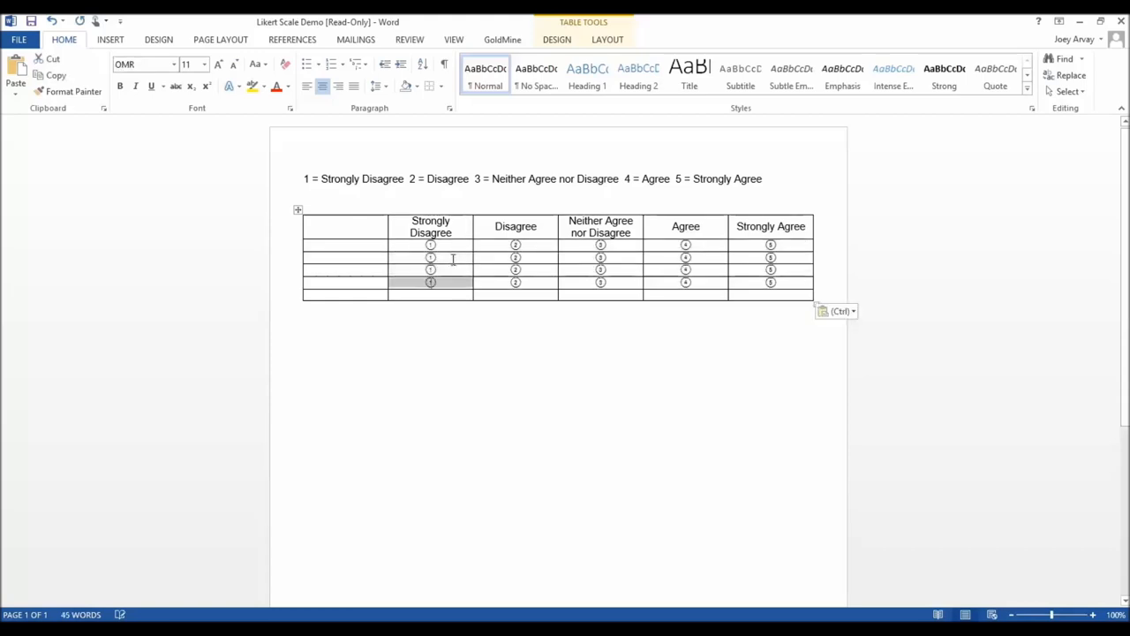
text(The topics presented were relevant to the conference.)
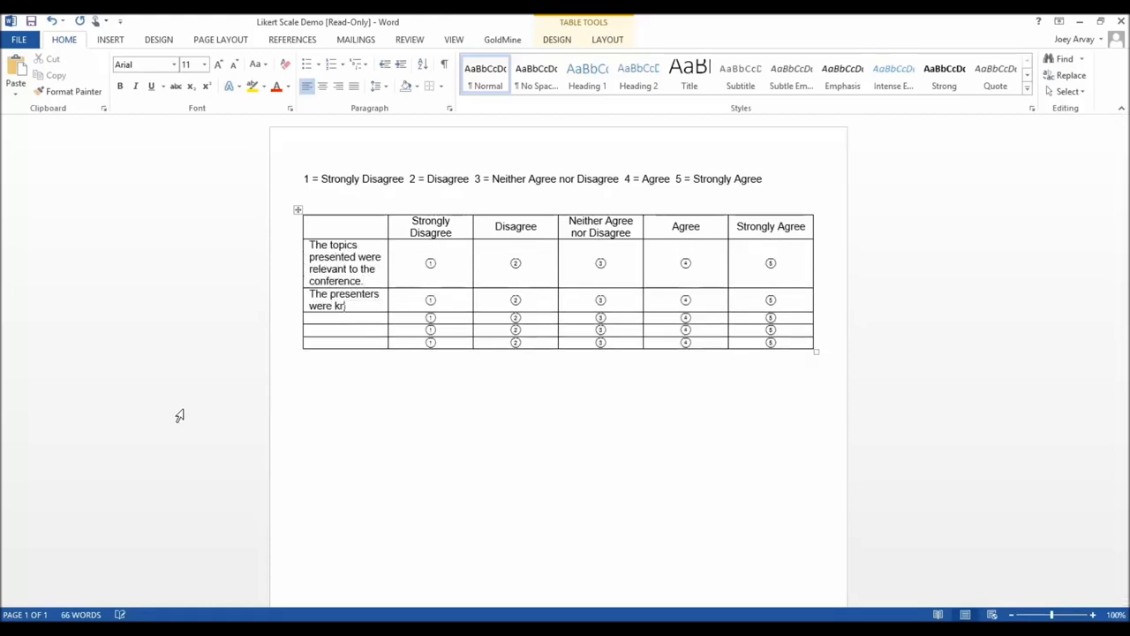
Step: Enter the five conference statements, from knowledgeable speakers to overall satisfaction, in the first column
text(nowledgeable about the topics presented.)
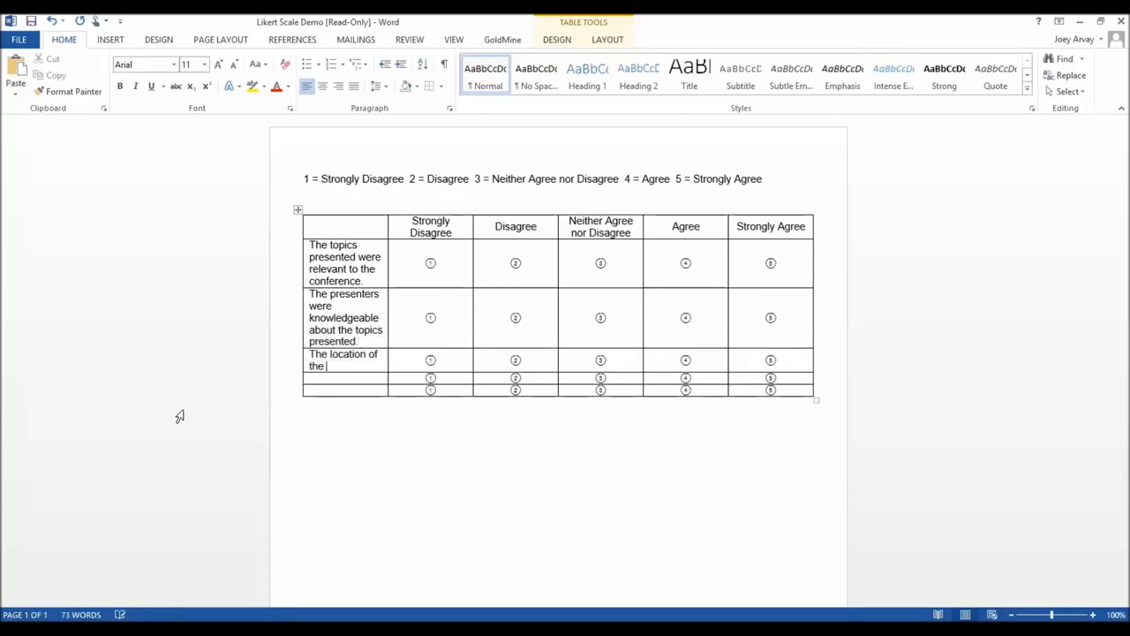
text(conference was favorable.)
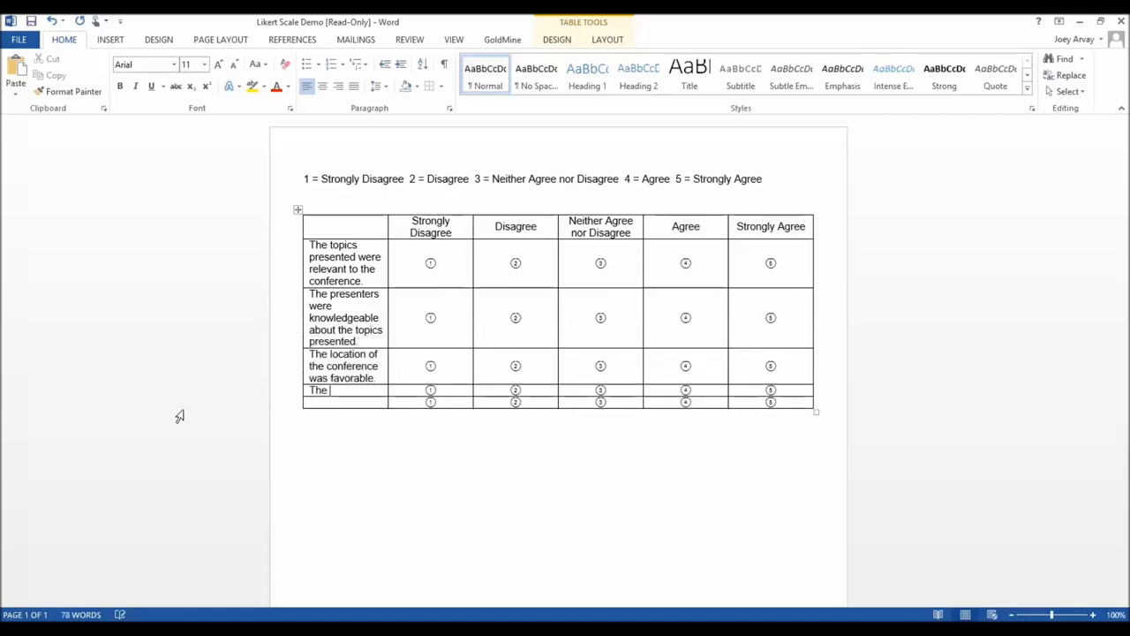
text(The technology used was appropriate for the presentations.)
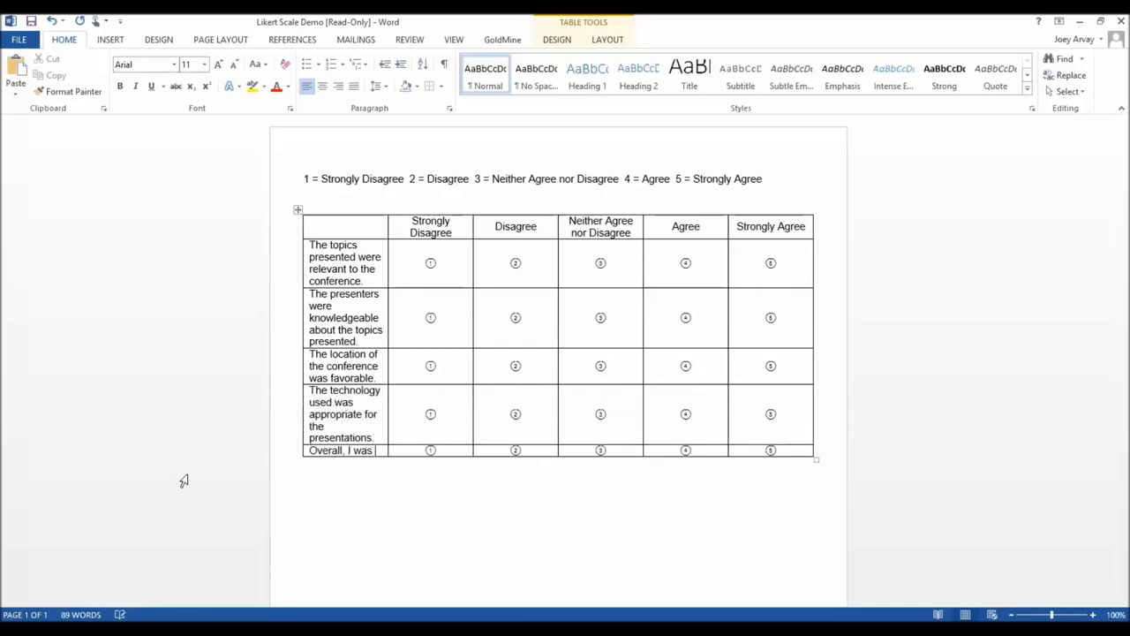
text(satisfied with the conference.)
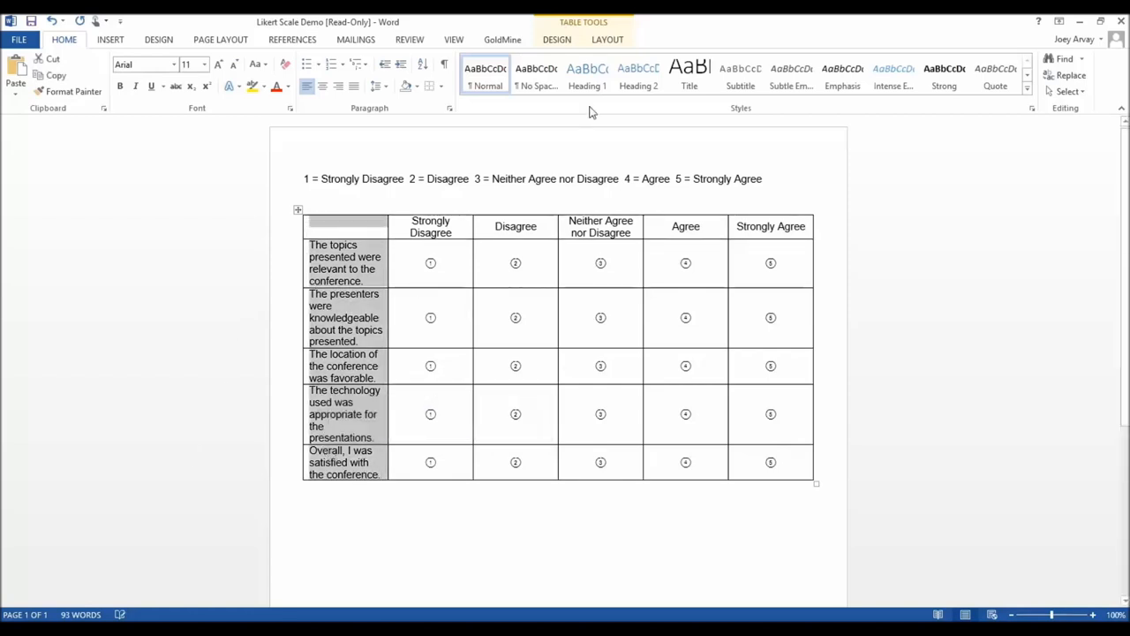
click(607, 39)
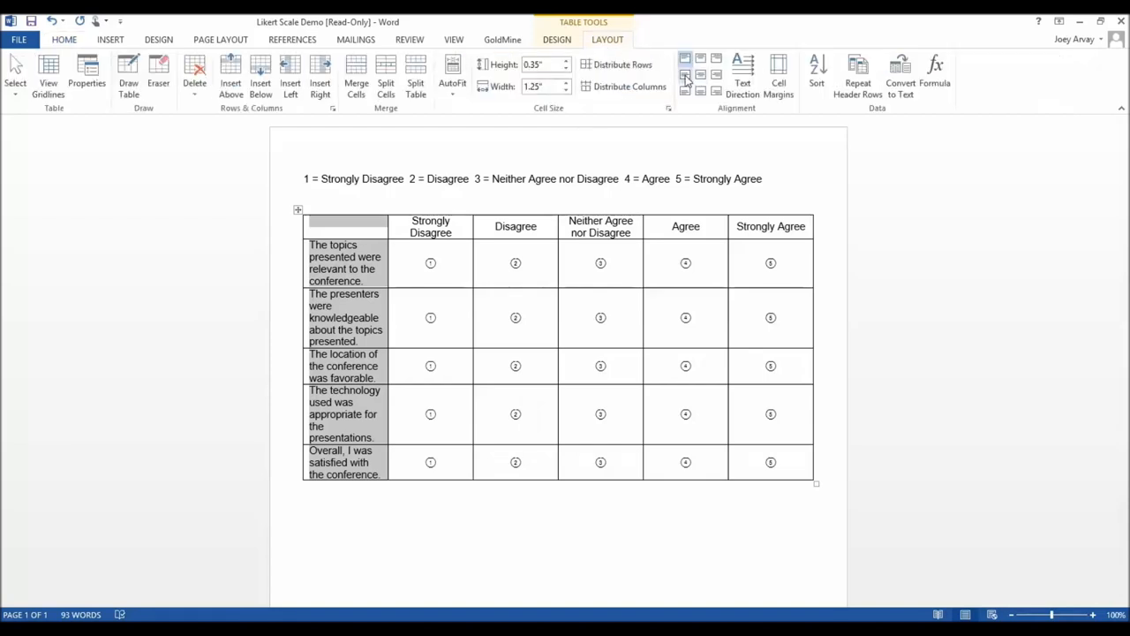
mouse_move(628, 84)
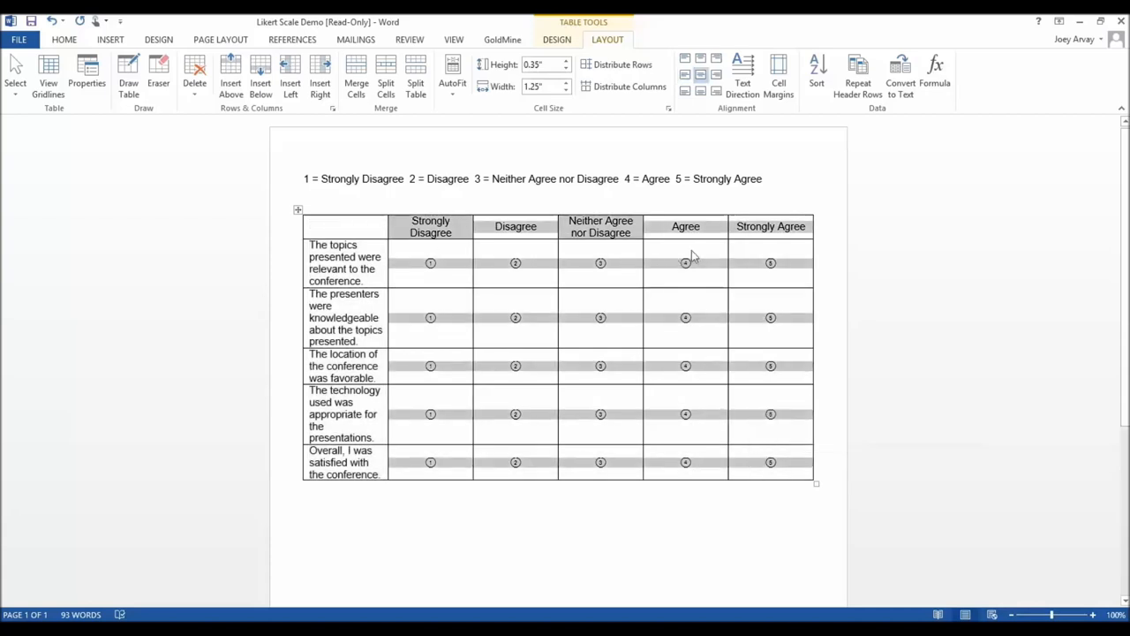
Step: Widen the statement column to about 2" and raise the heading and statement rows to about 0.8"
click(567, 90)
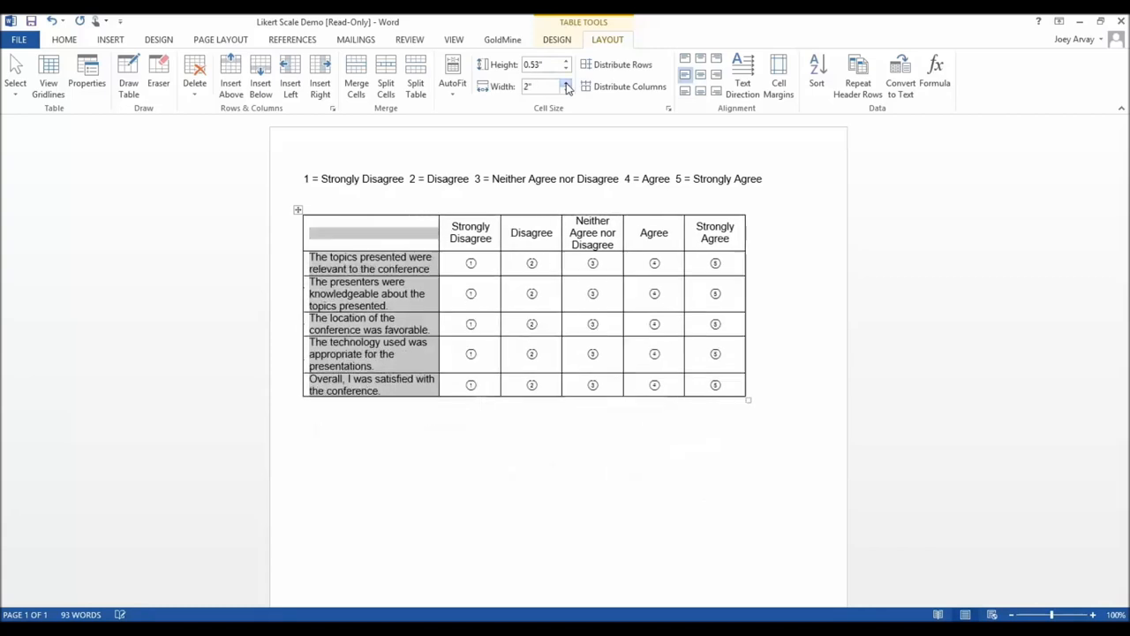
click(566, 83)
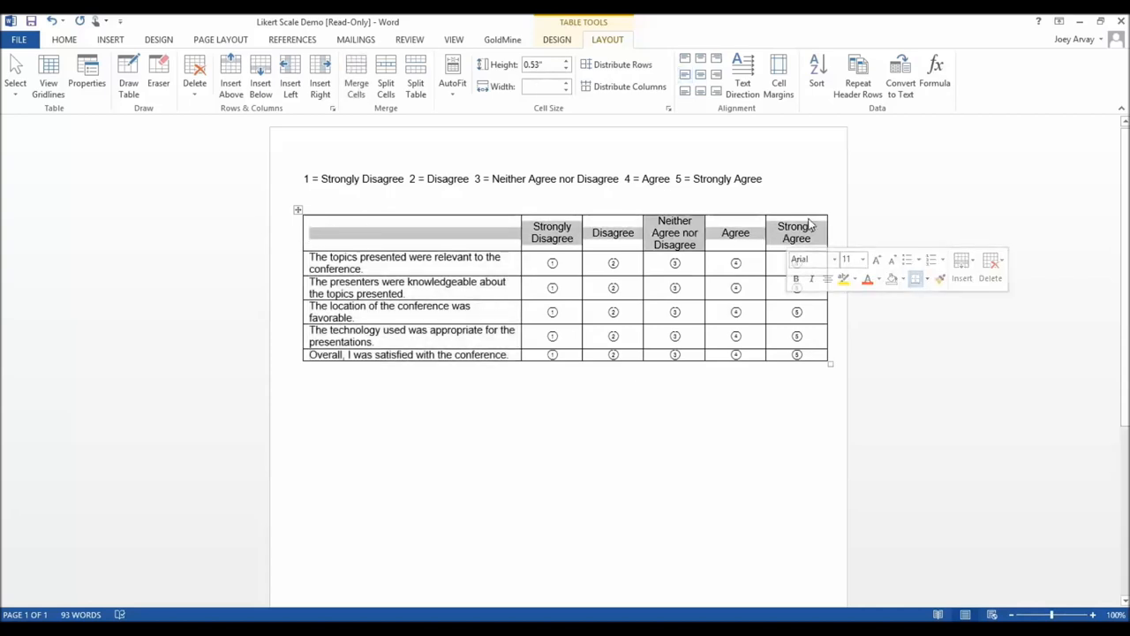
click(565, 60)
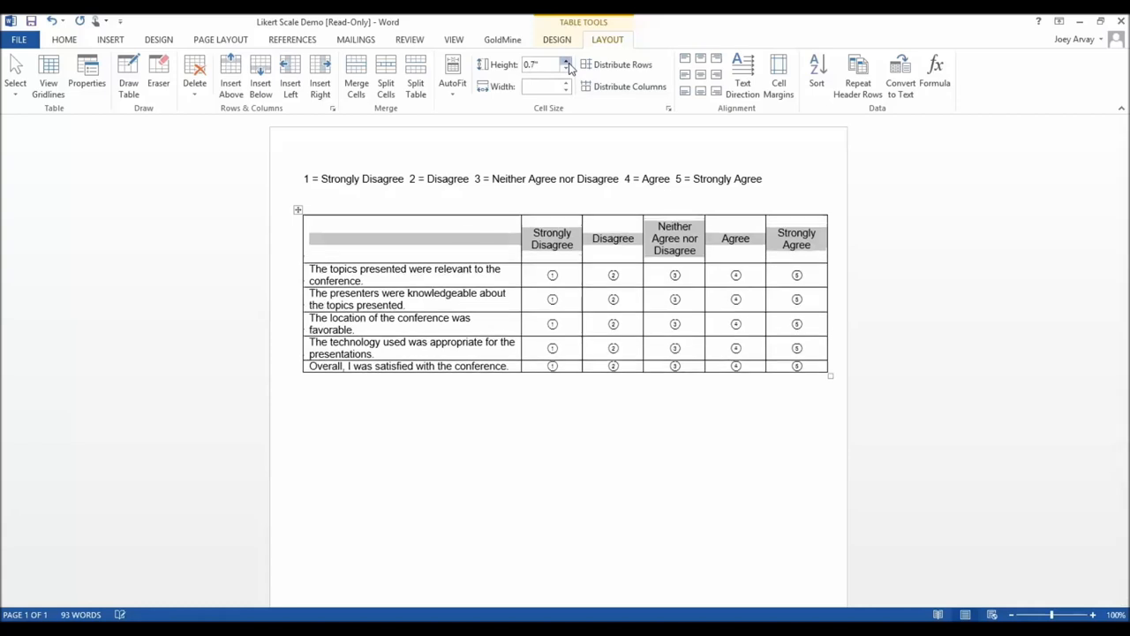
click(565, 60)
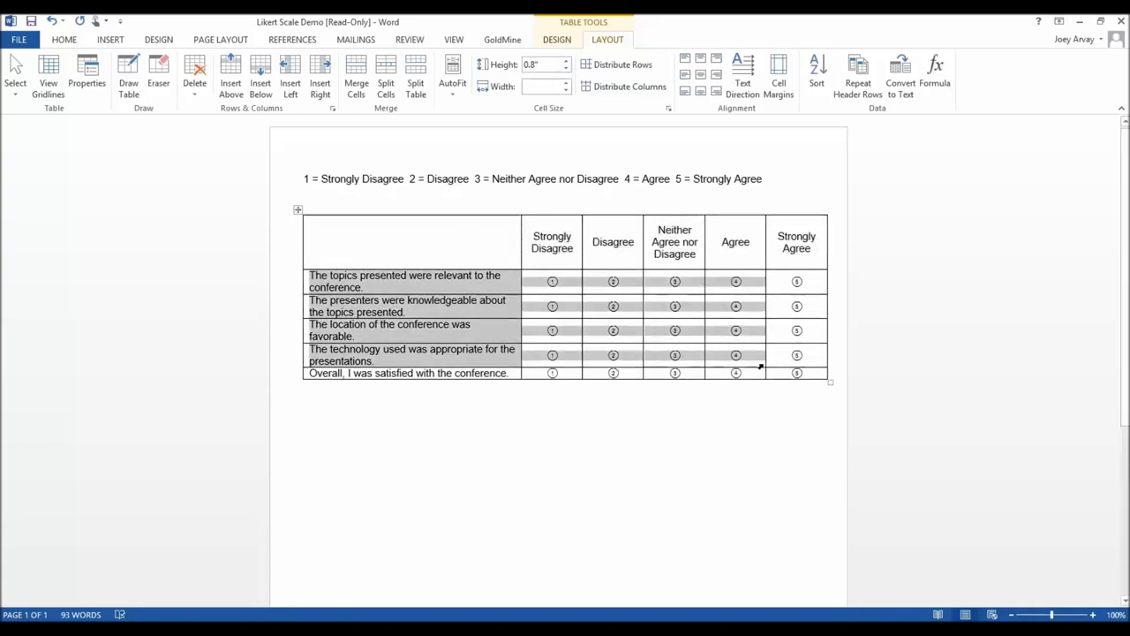
click(569, 67)
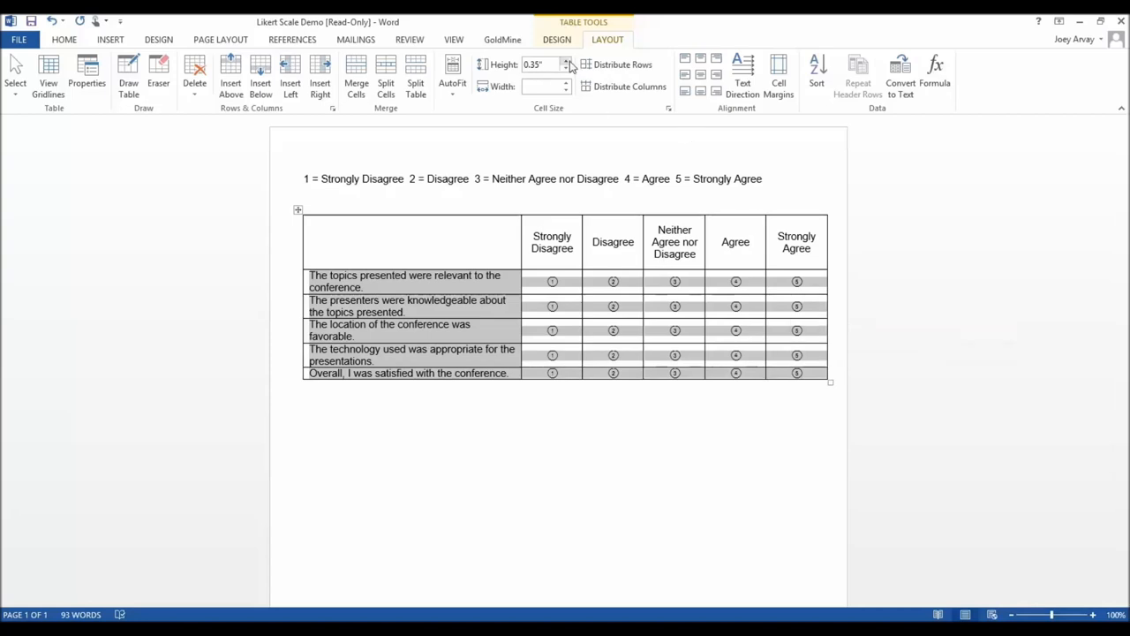
click(569, 60)
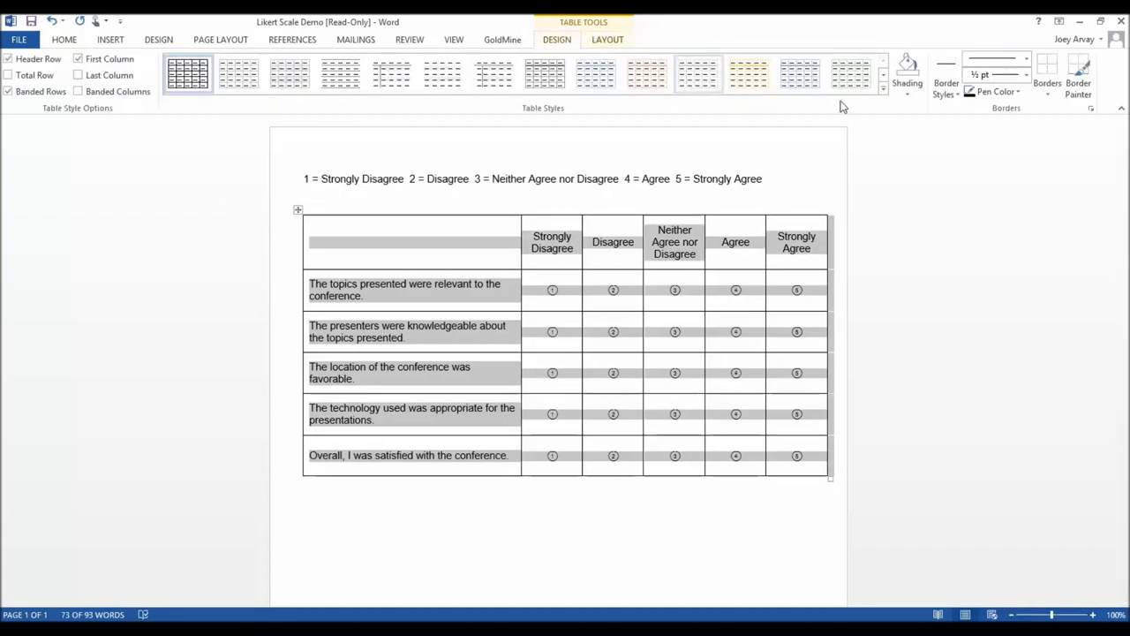
Step: Show the table border options list from the Design settings
click(1047, 74)
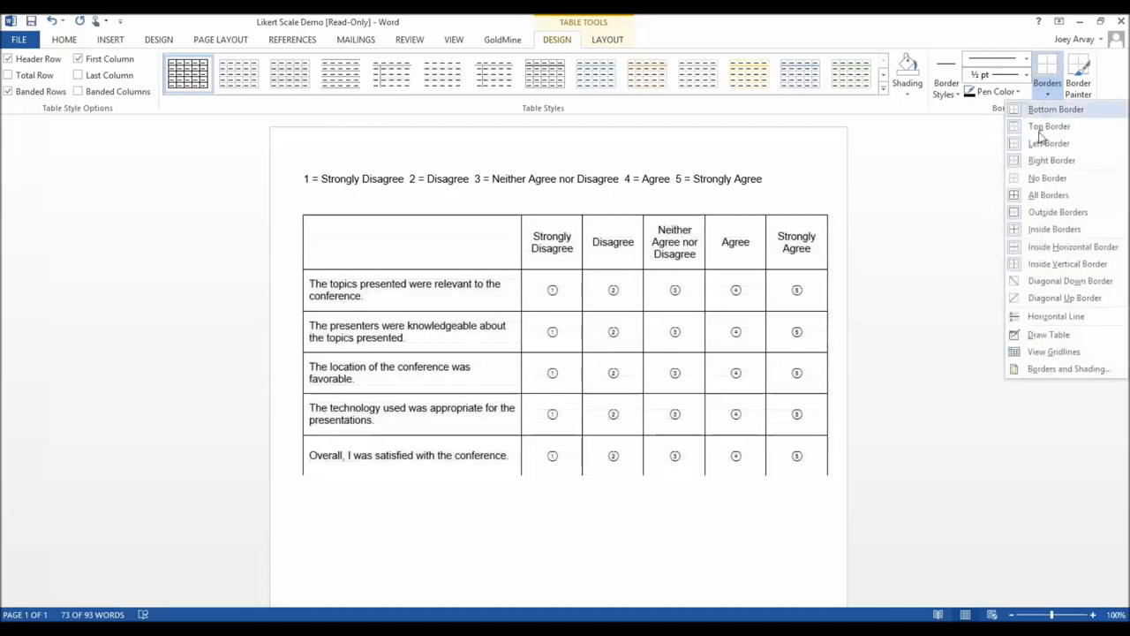